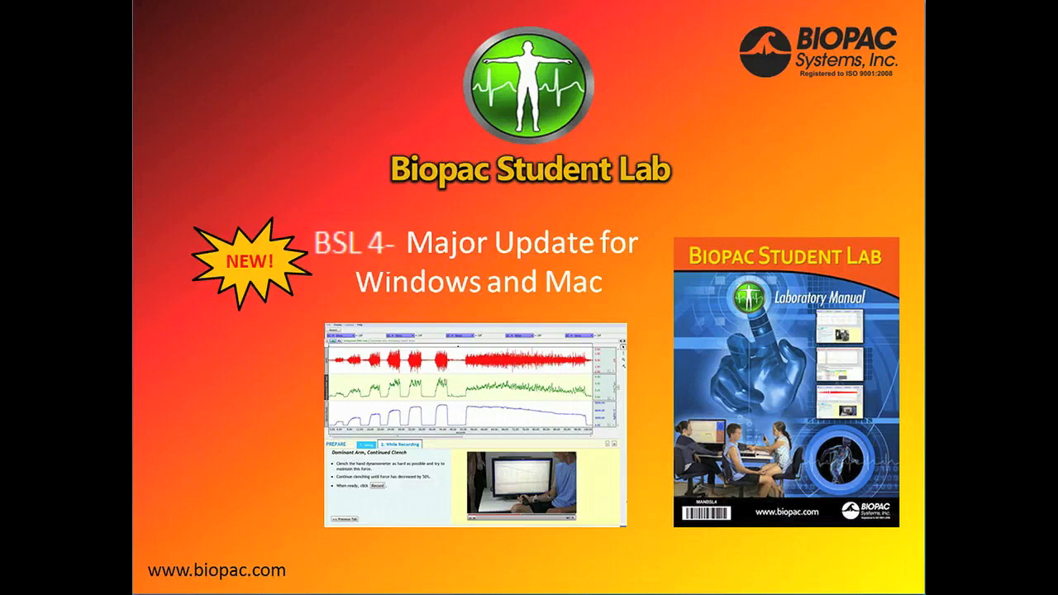
Advance the L02 Introduction PDF in Acrobat to its first page.
key(Right)
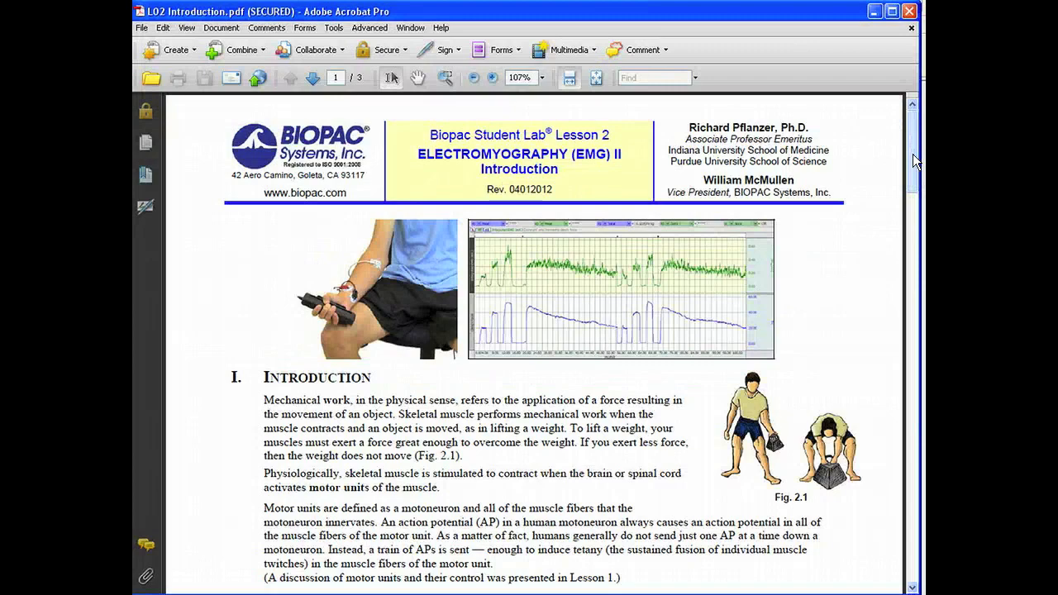
Scroll through the introduction PDF, then start the L02 Electromyography (EMG) II lesson.
scroll(down, 3)
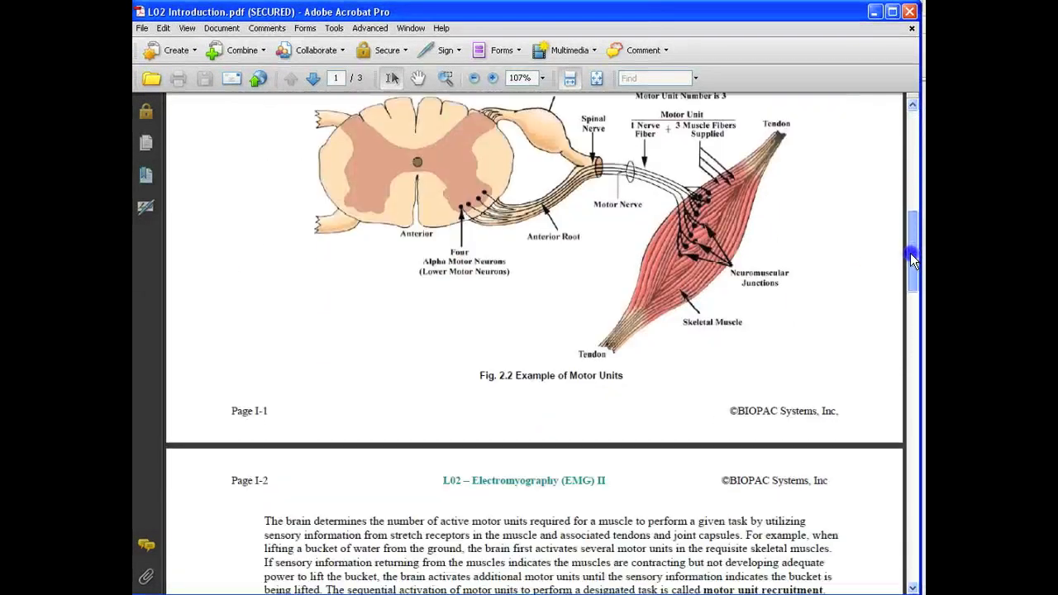
scroll(down, 3)
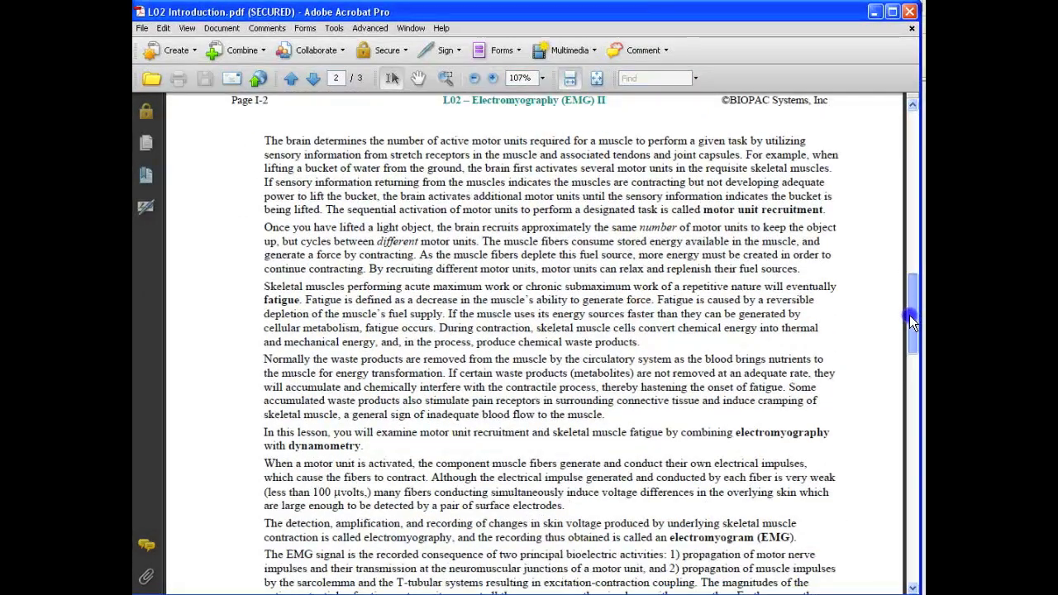
scroll(down, 3)
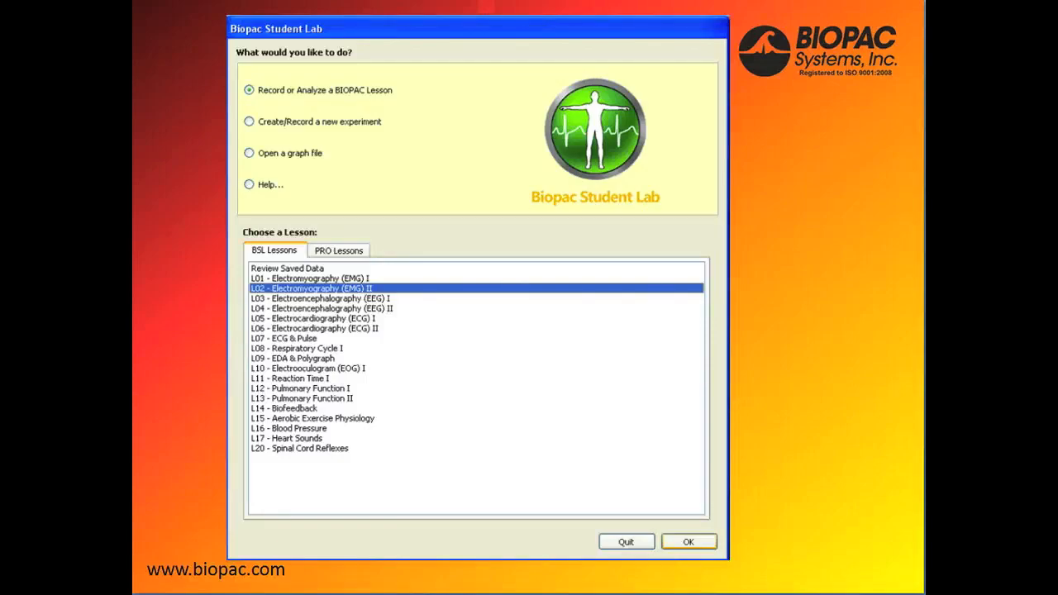
click(689, 541)
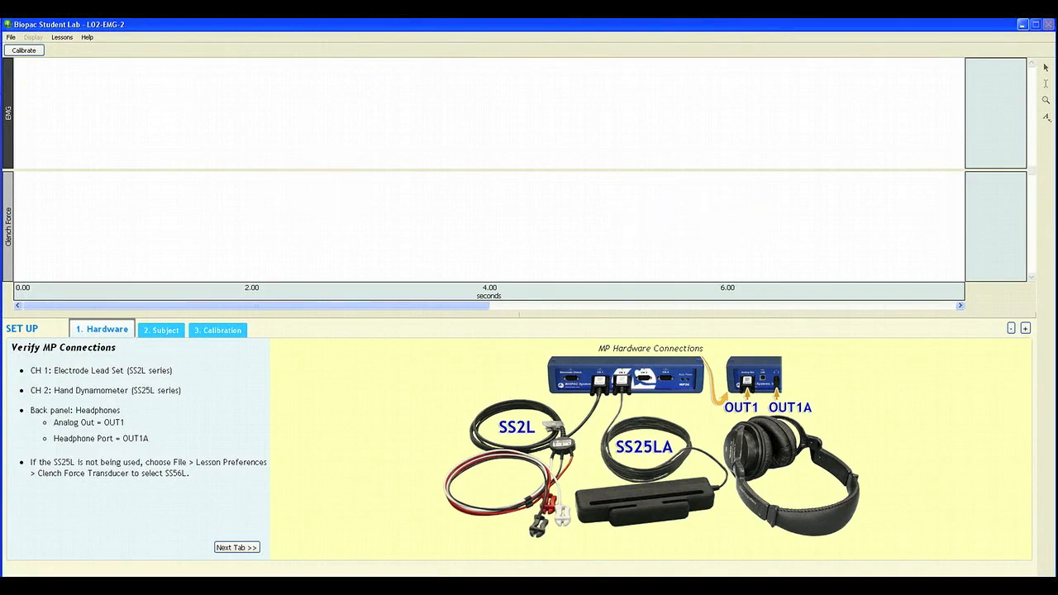
mouse_move(45, 343)
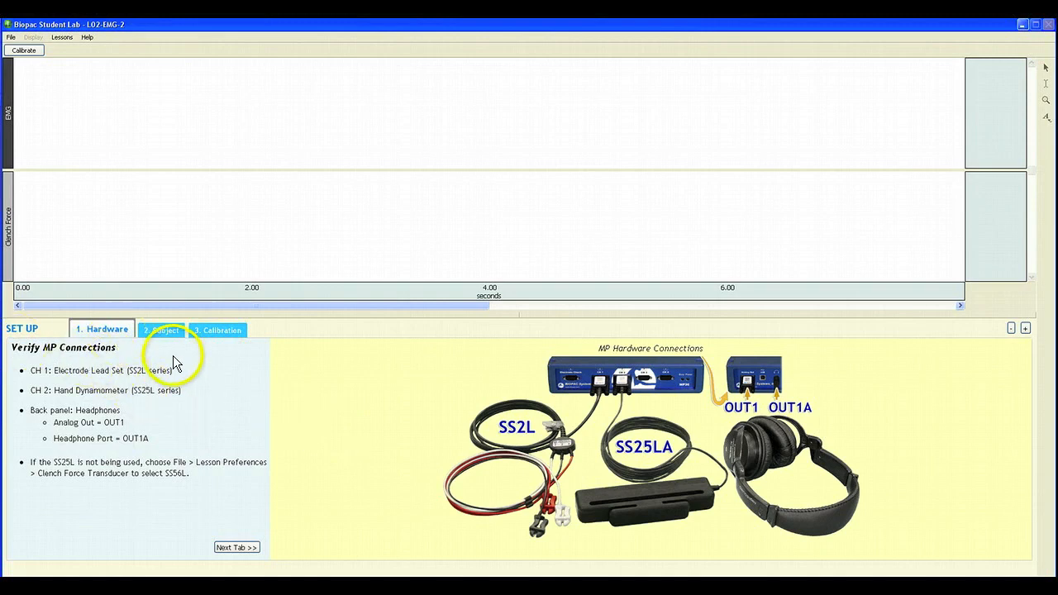
mouse_move(589, 389)
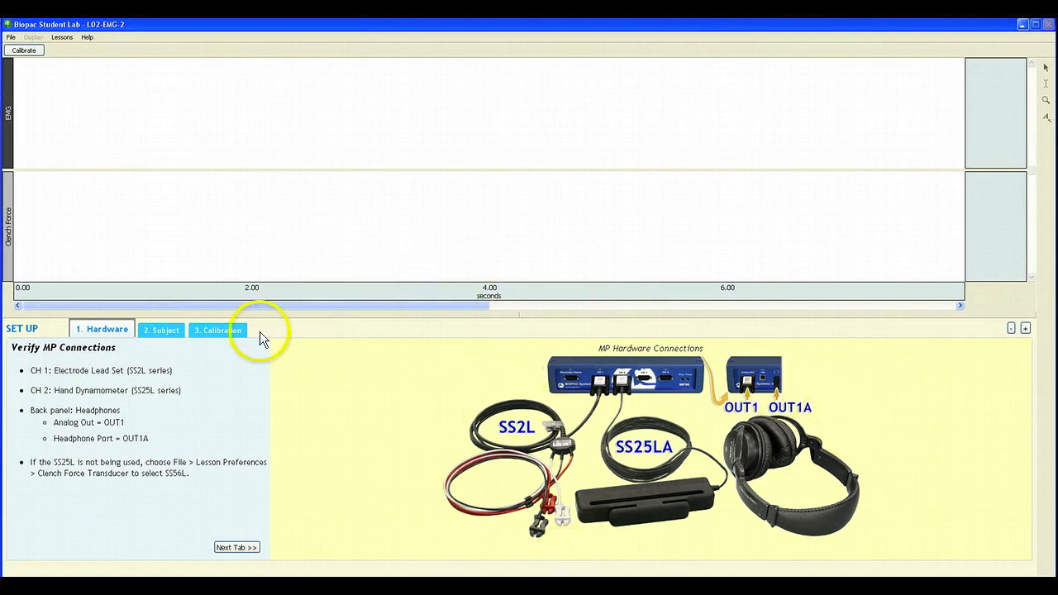
mouse_move(152, 341)
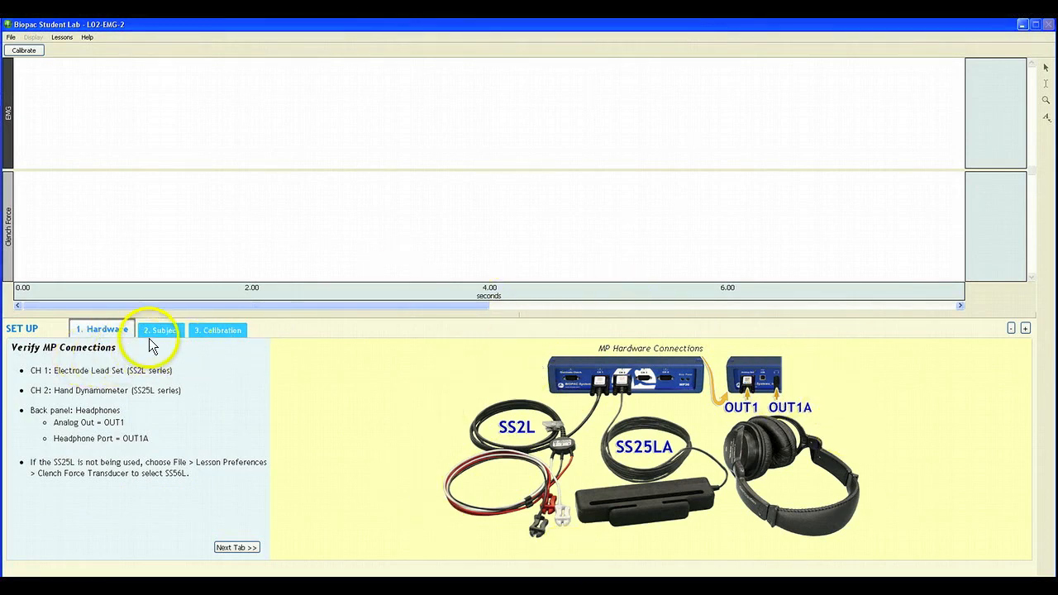
Show the Subject setup tab with electrode, lead and grip instructions.
click(158, 330)
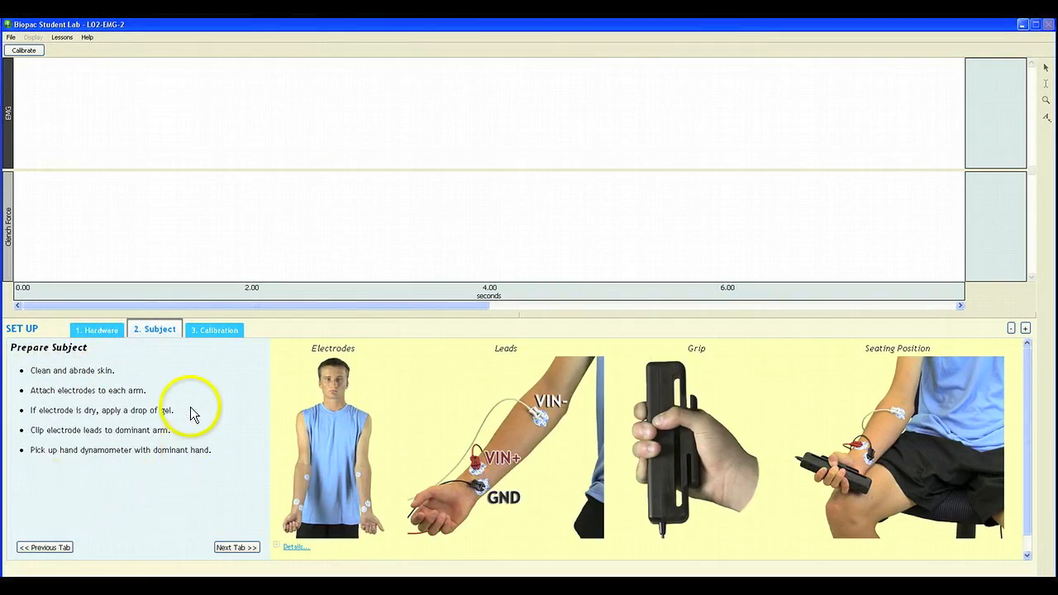
mouse_move(416, 342)
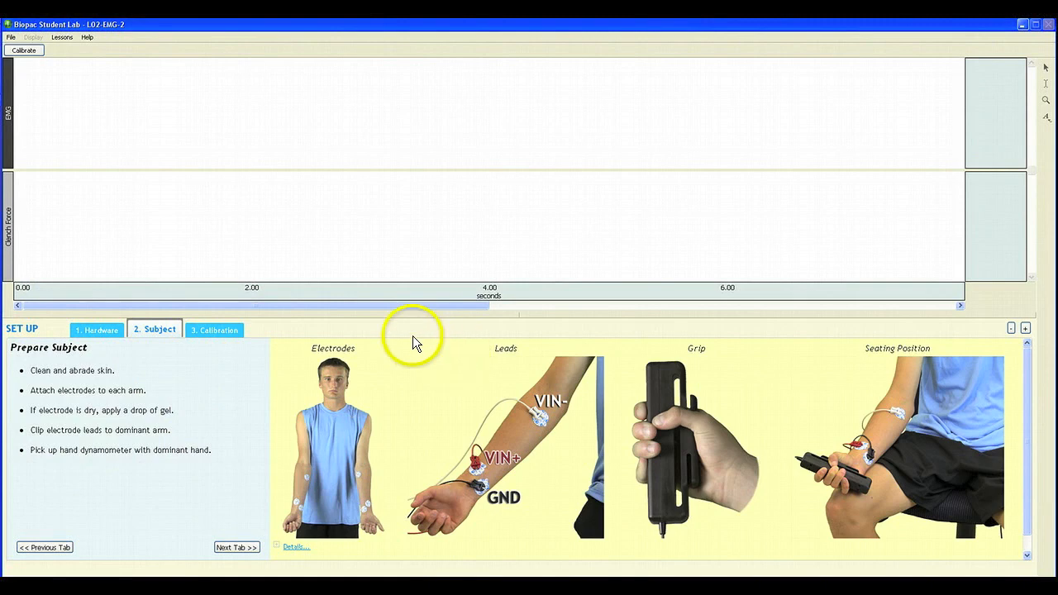
mouse_move(415, 343)
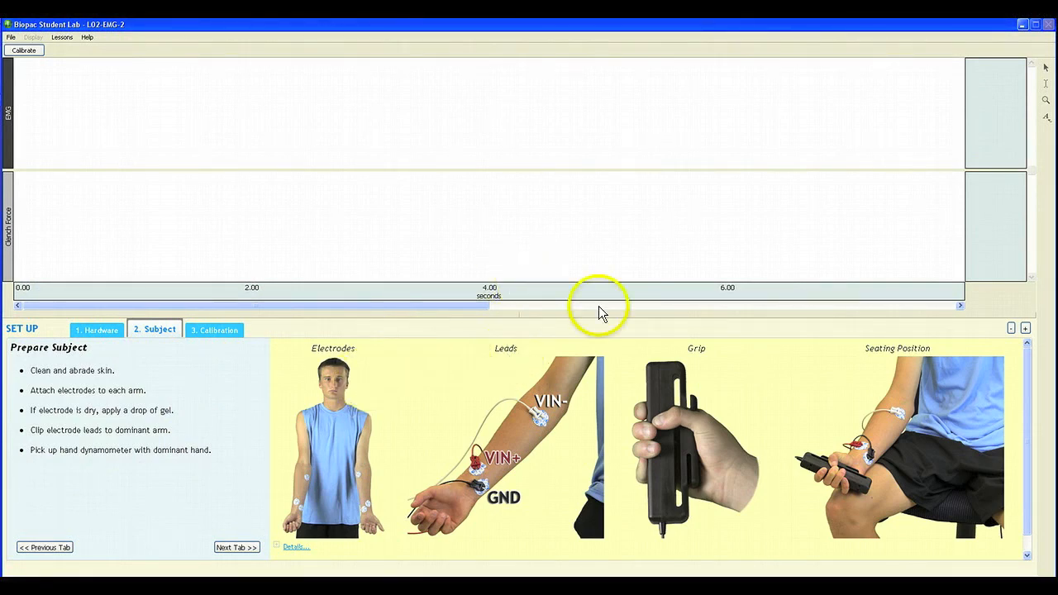
mouse_move(901, 343)
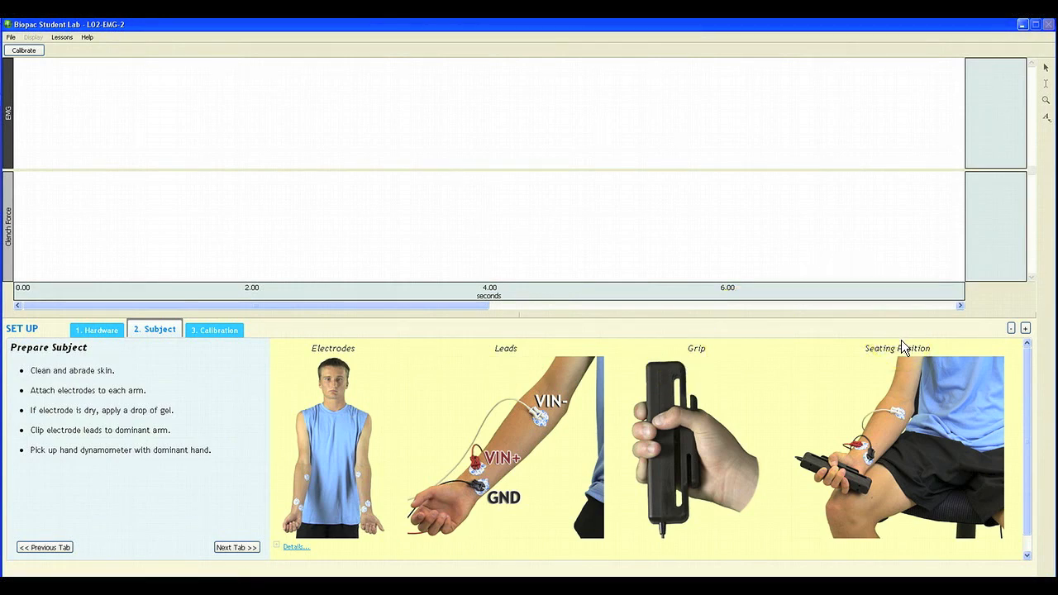
Calibrate the lesson channels from the Calibration tab, acknowledging the grip prompt.
click(214, 329)
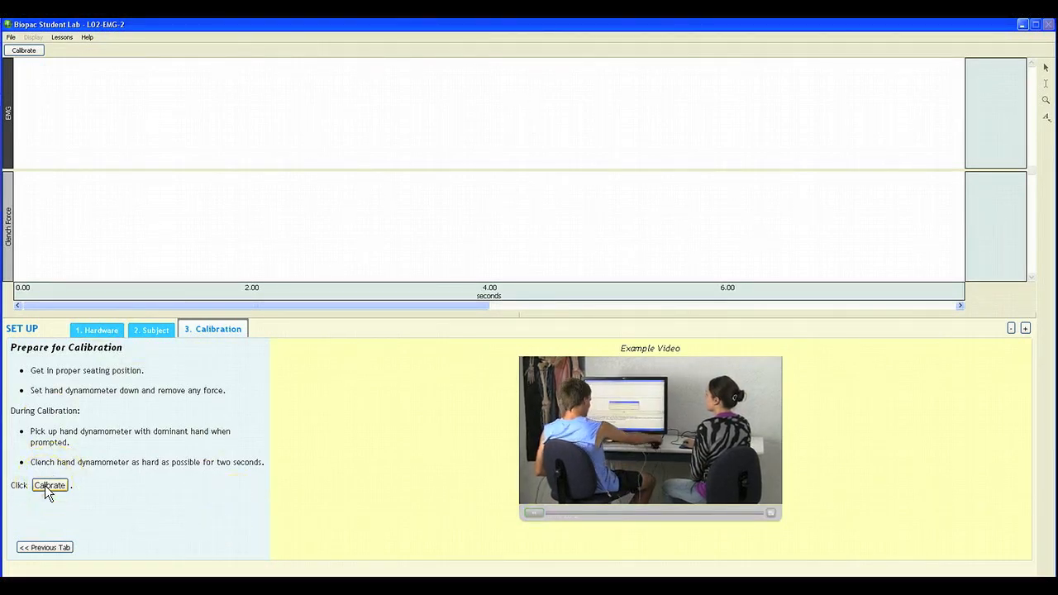
click(50, 485)
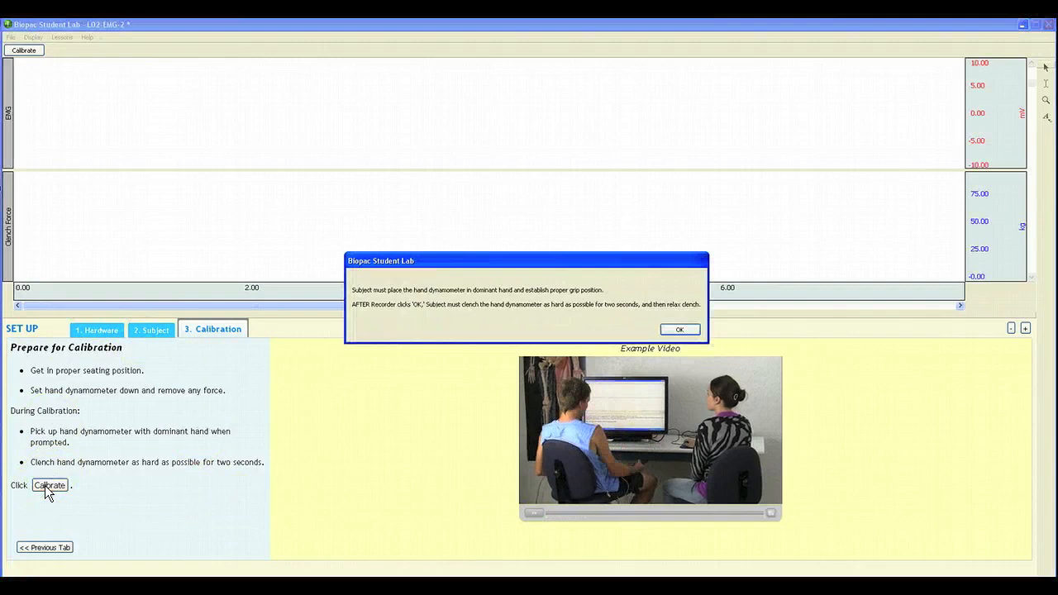
click(677, 329)
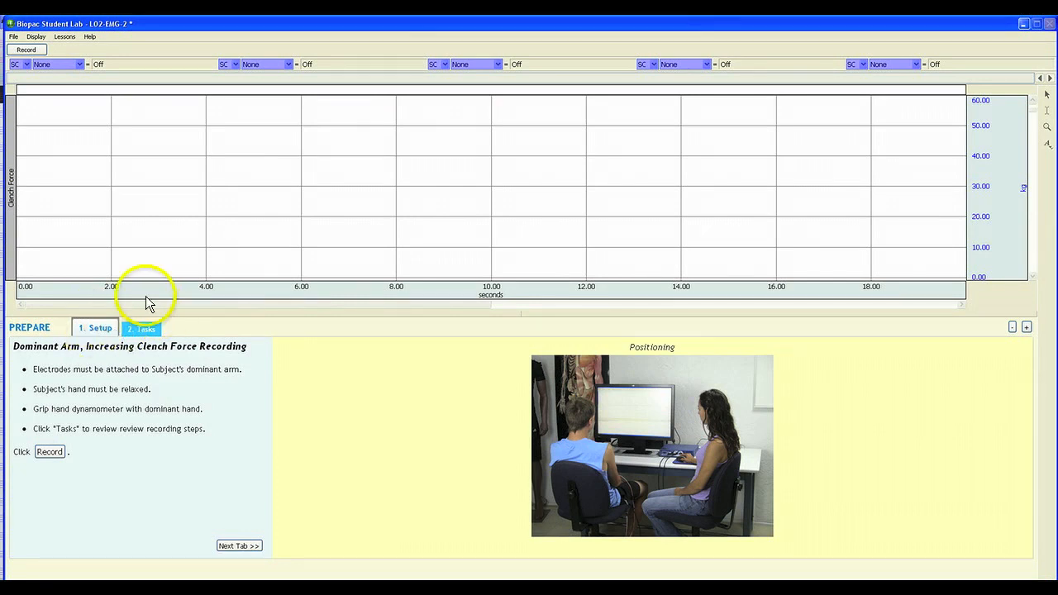
Show the Prepare panel's Tasks tab with clench-release-wait steps and example data.
click(95, 329)
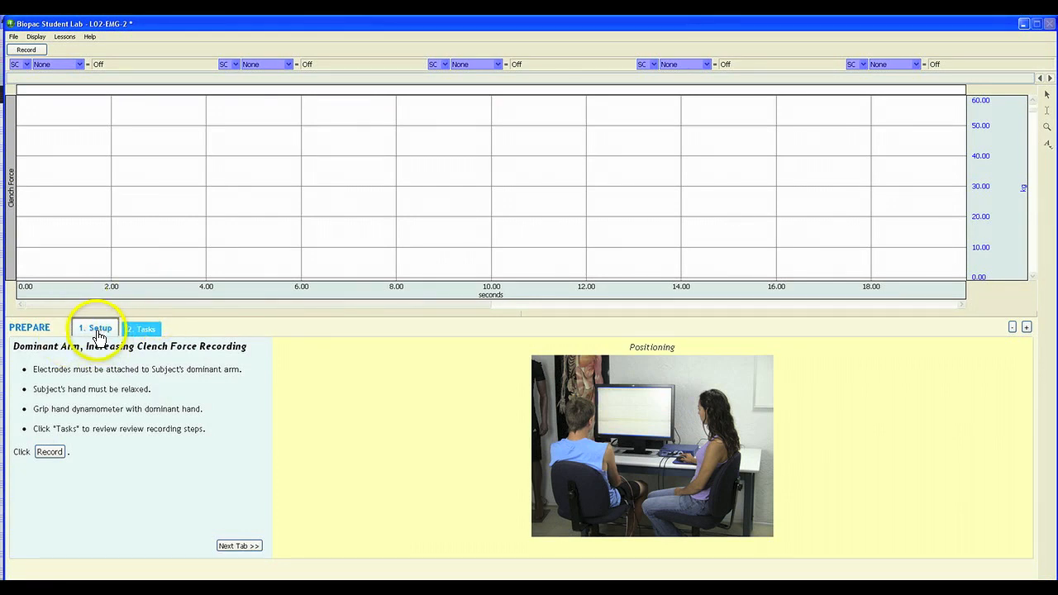
click(141, 329)
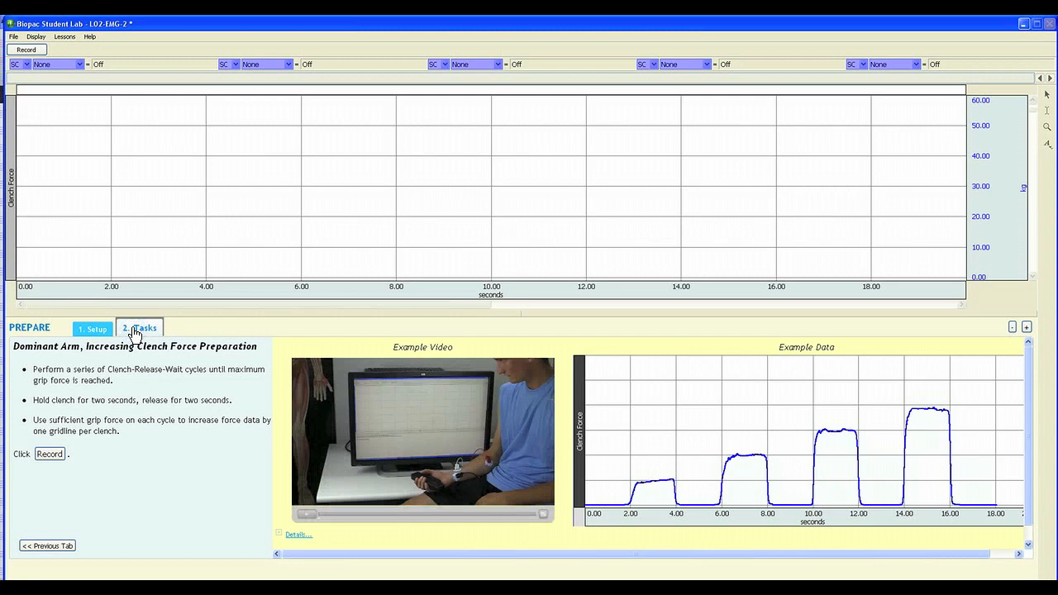
mouse_move(752, 355)
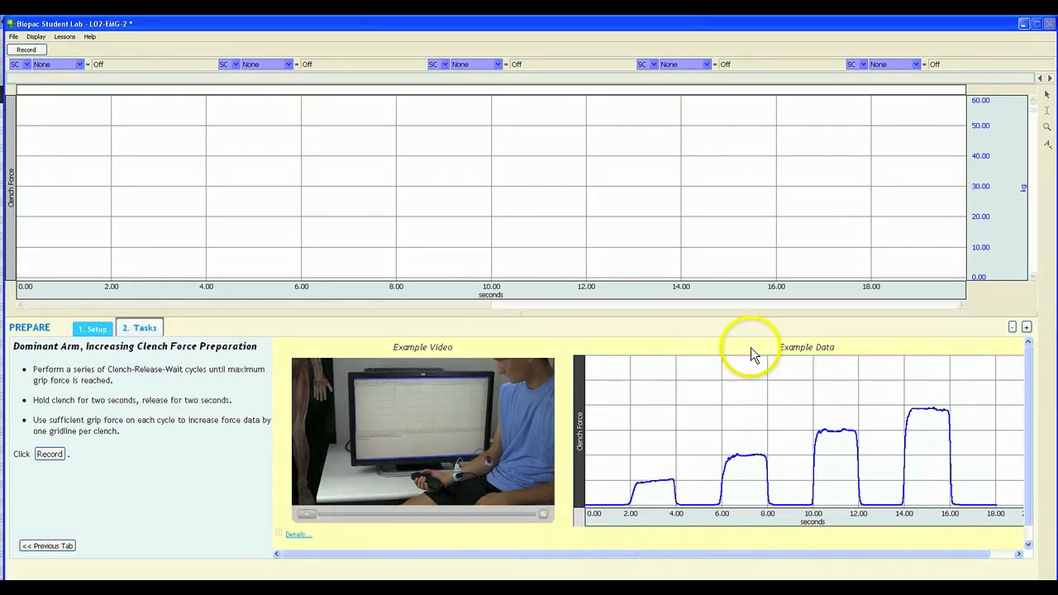
mouse_move(457, 436)
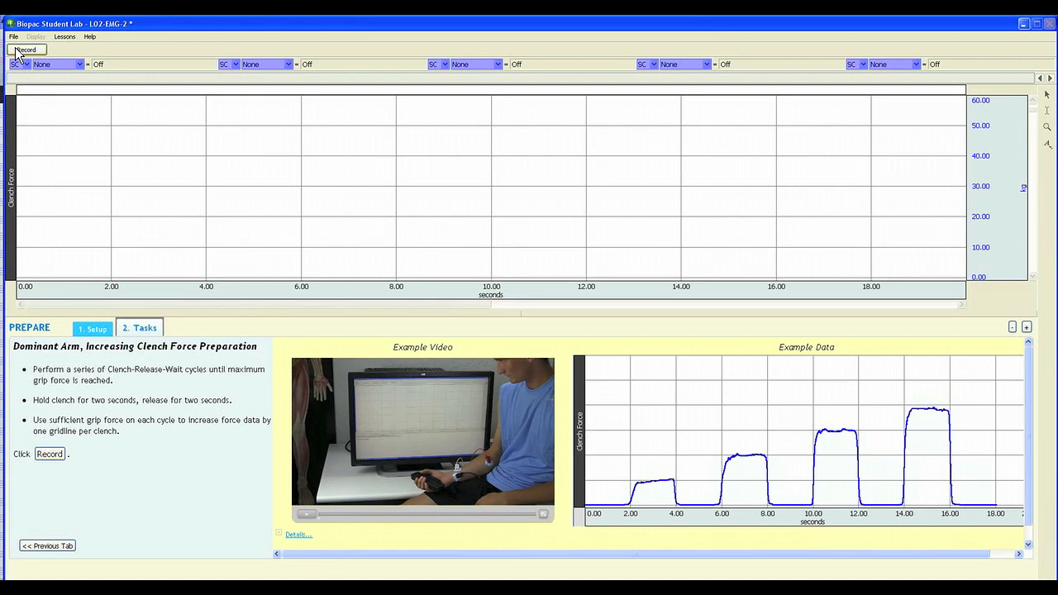
Record four increasingly strong dominant-arm clenches, then suspend the recording.
click(25, 49)
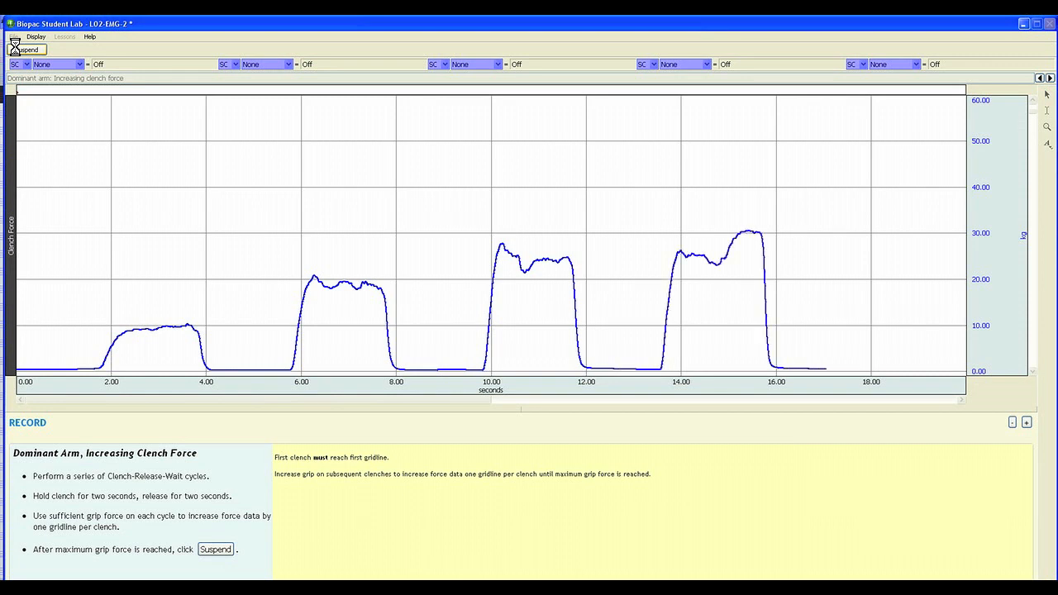
click(26, 50)
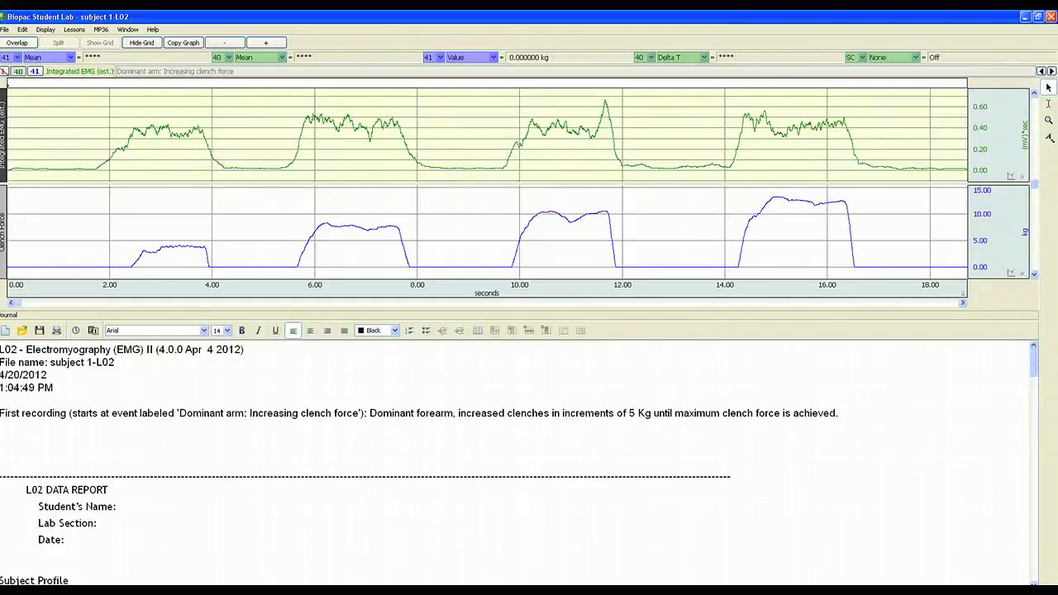
Scroll the journal down to Table 2.1 for the first clench plateau.
scroll(down, 3)
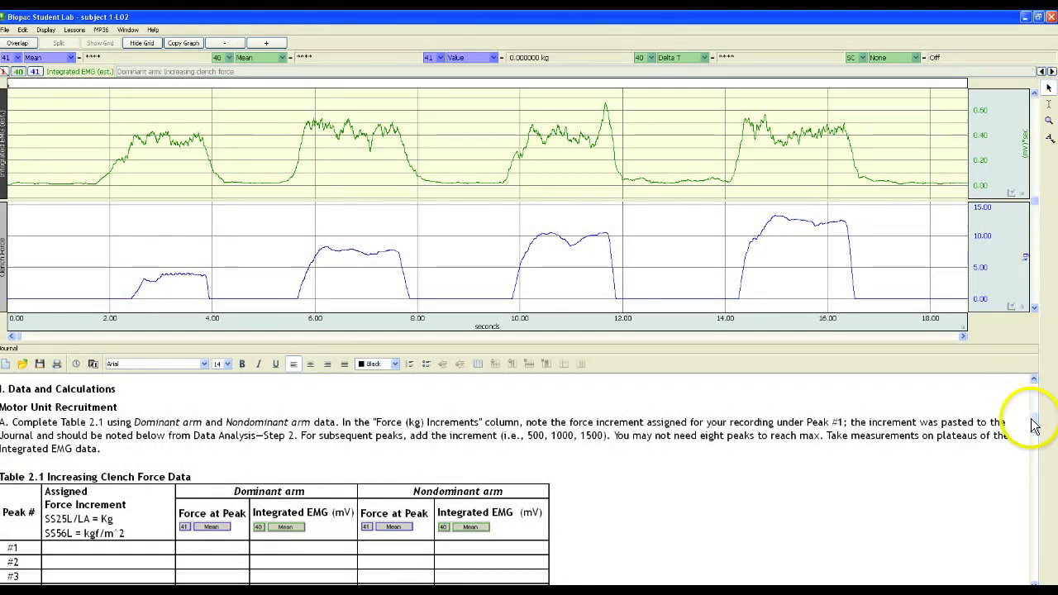
scroll(down, 3)
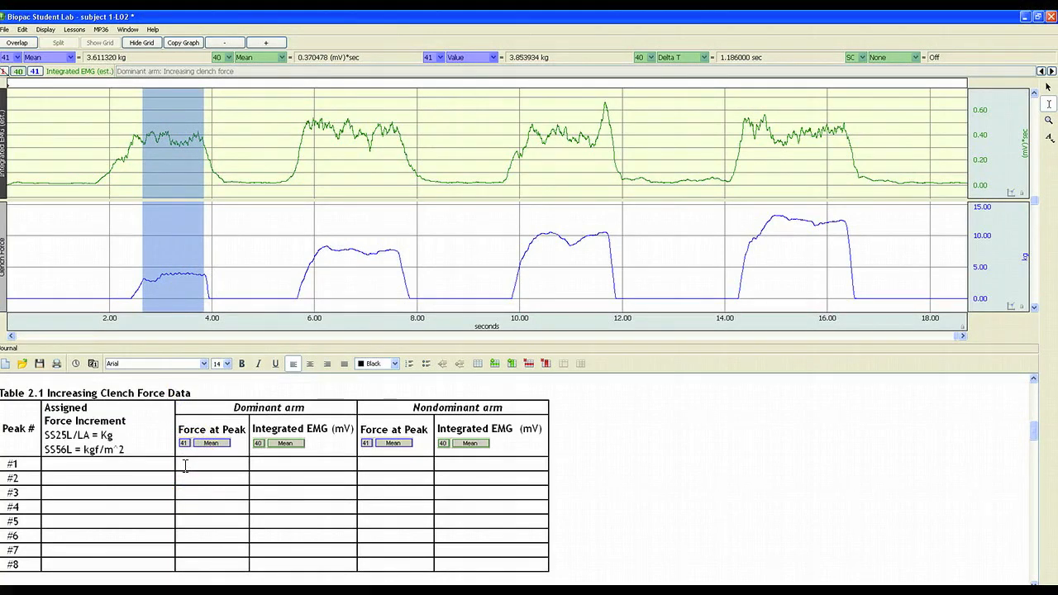
Insert the CH41 mean clench force into the Force at Peak #1 cell.
right_click(184, 465)
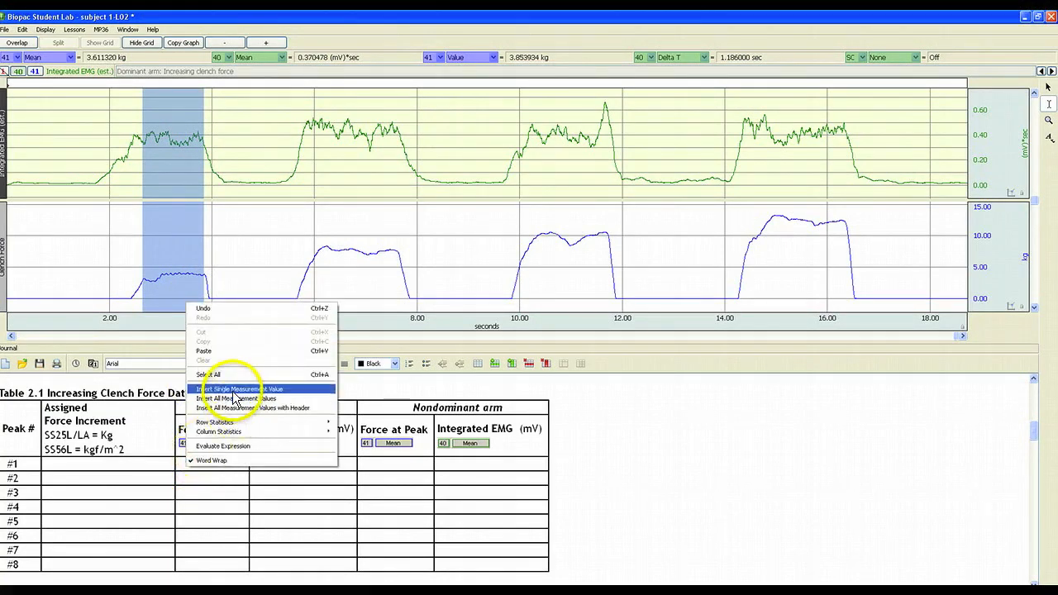
click(240, 389)
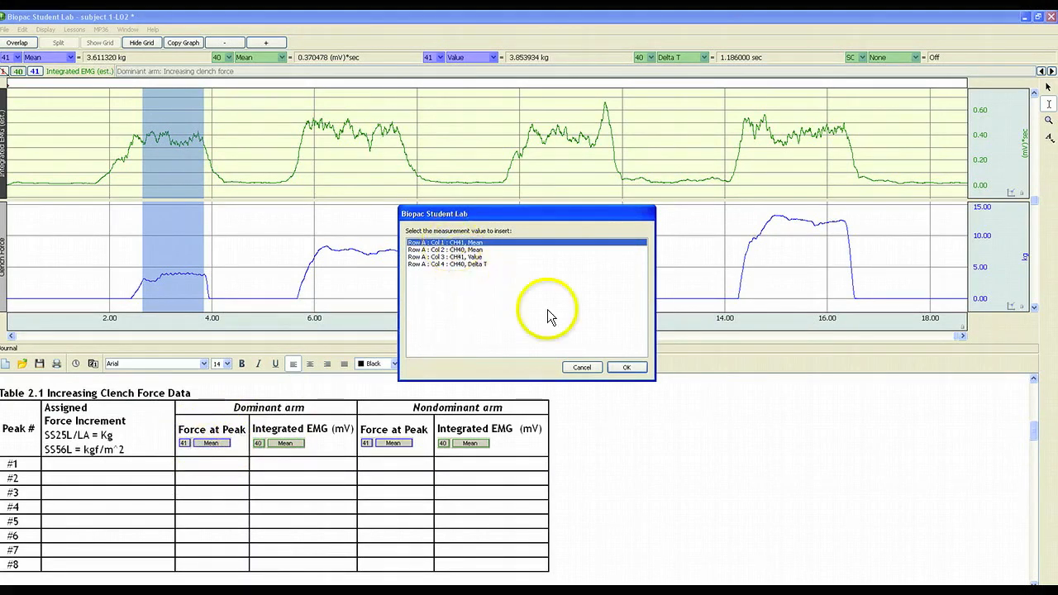
click(626, 367)
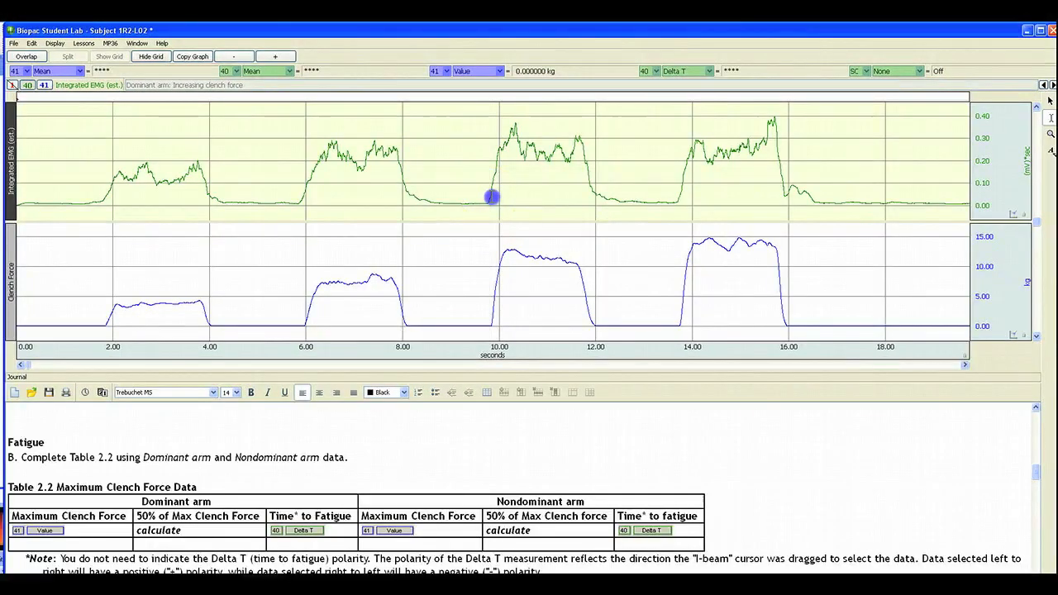
Select the 10–12 s clench, add its graph to the journal, and save.
drag(491, 197, 587, 188)
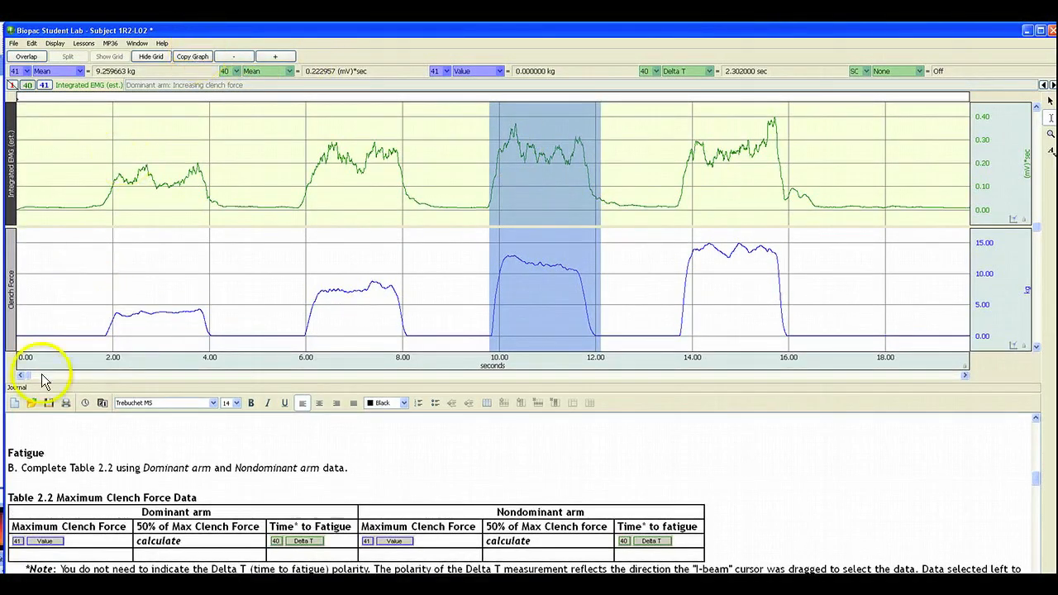
right_click(37, 463)
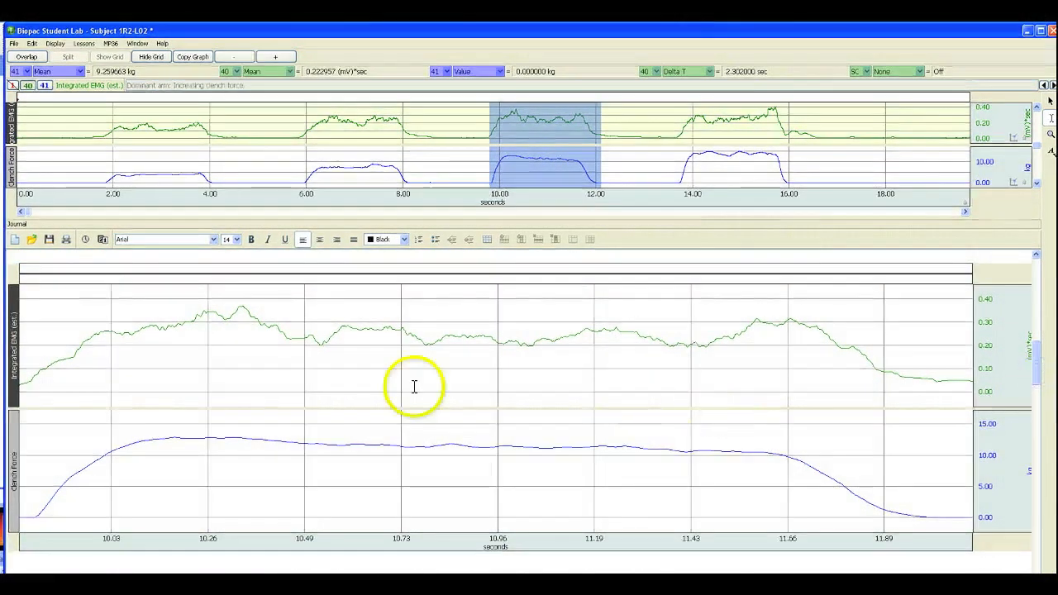
mouse_move(721, 355)
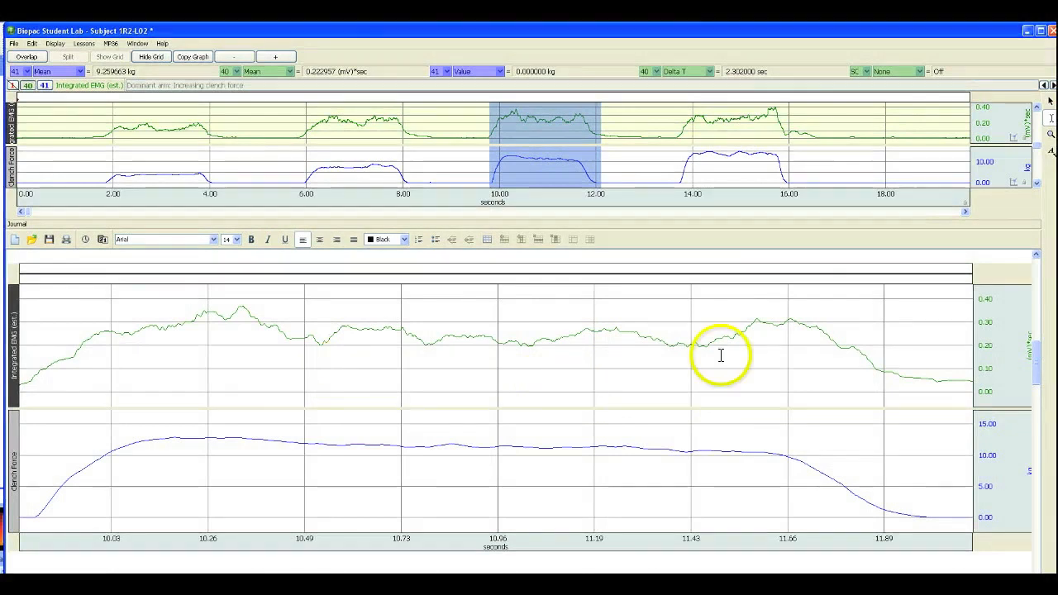
mouse_move(1035, 356)
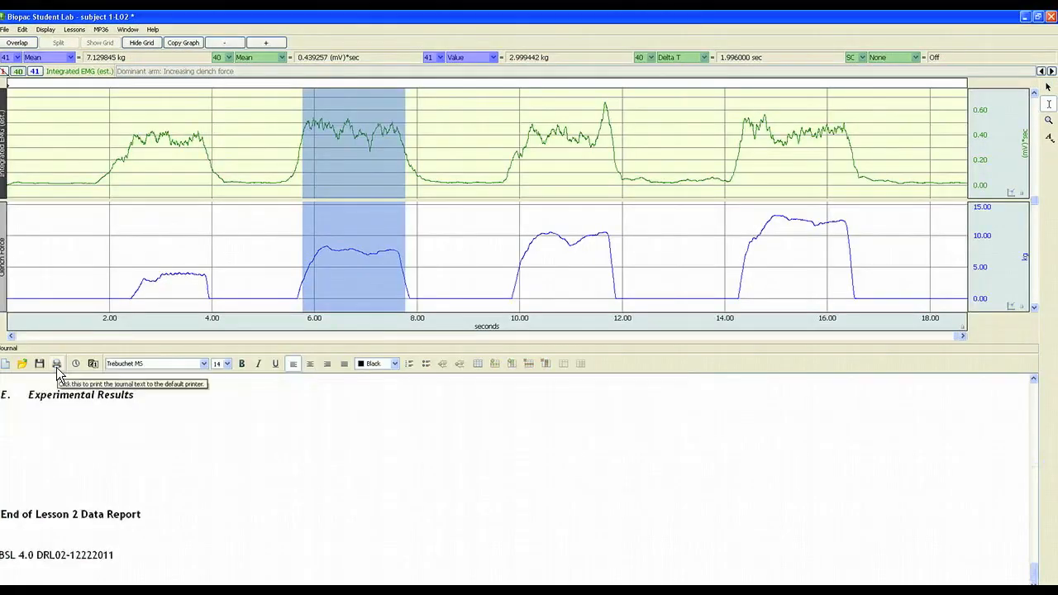
click(39, 364)
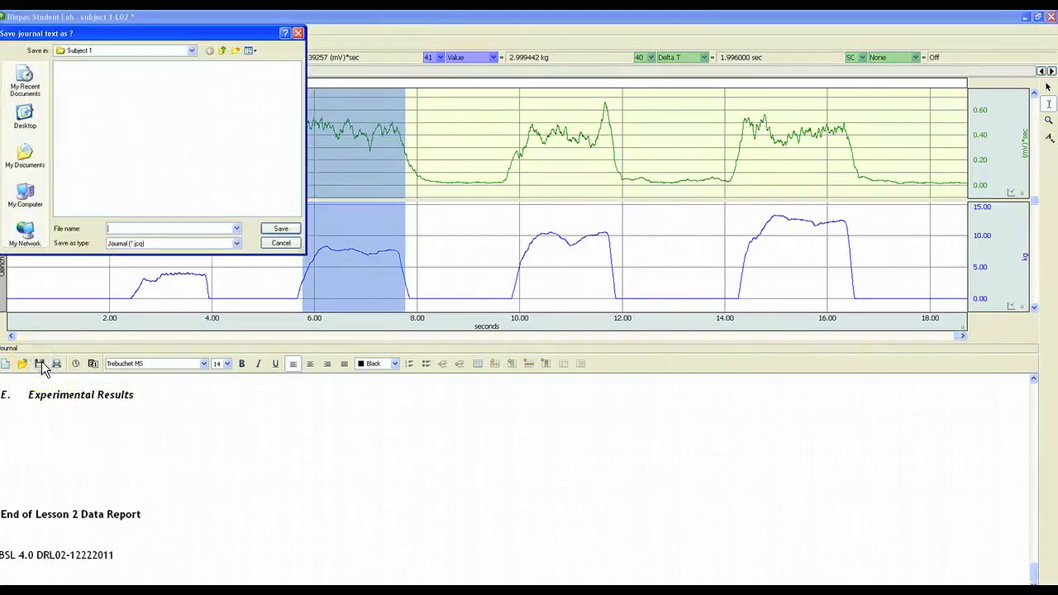